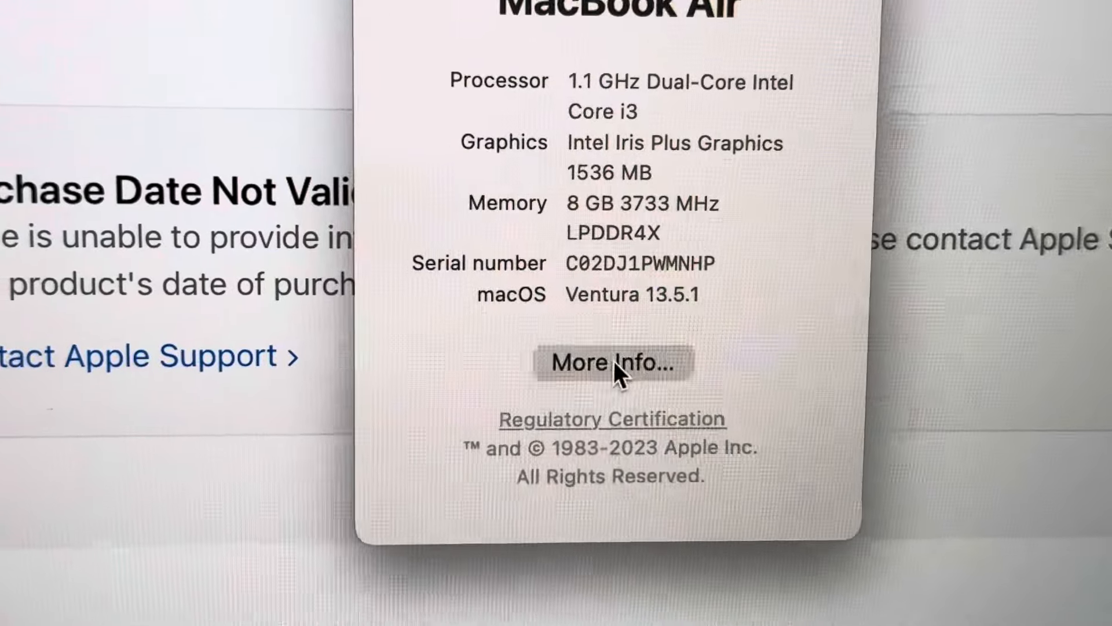
Open More Info from About This Mac and scroll to the Battery Screen On Usage chart for 12–13 Jun
click(610, 362)
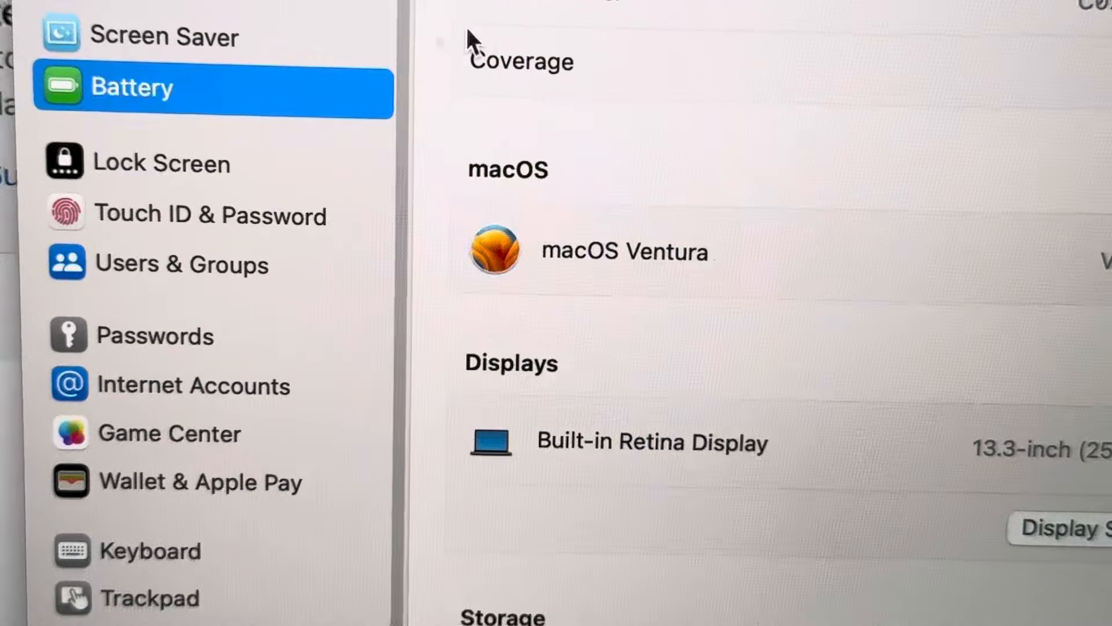
scroll(down, 3)
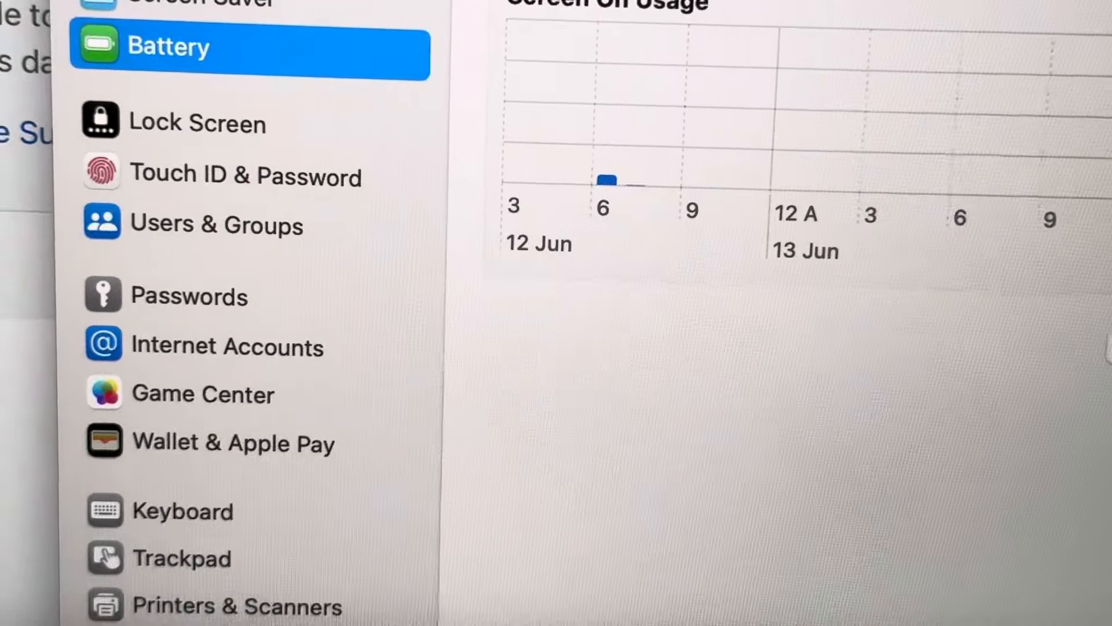